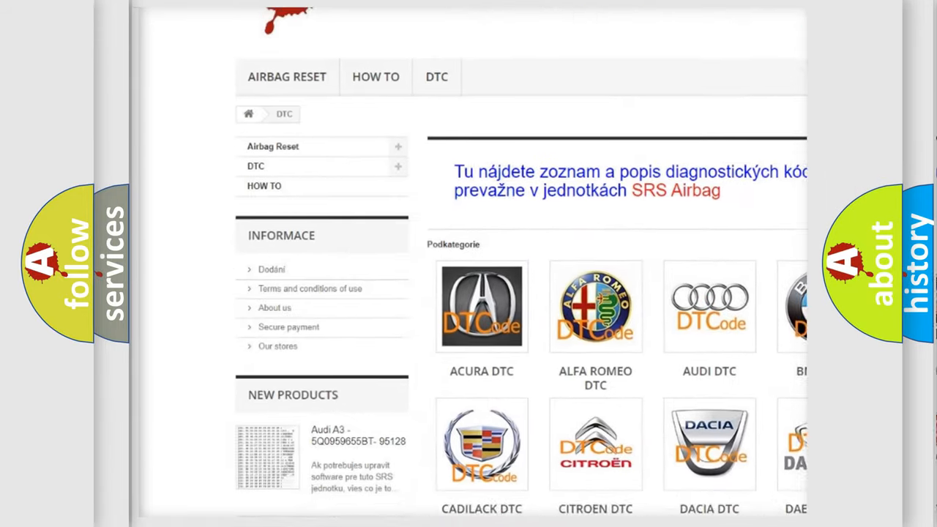
scroll(down, 3)
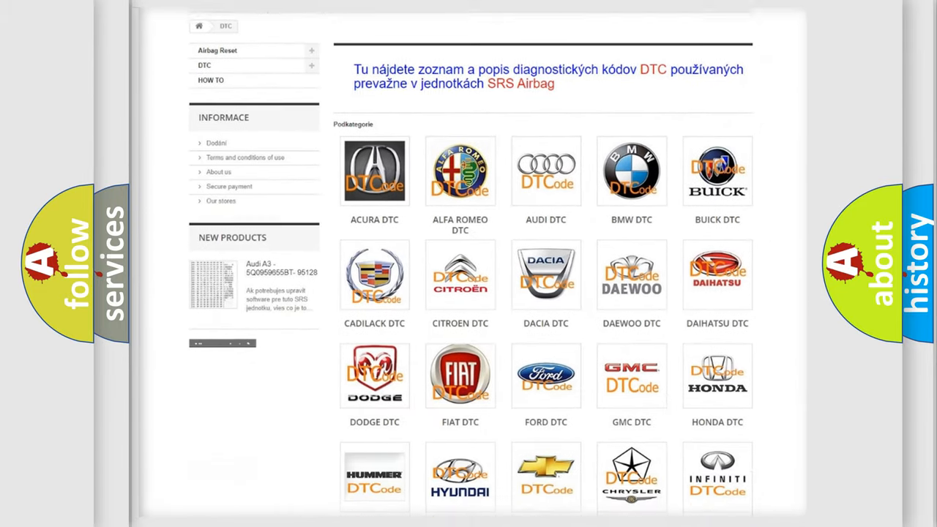
scroll(down, 3)
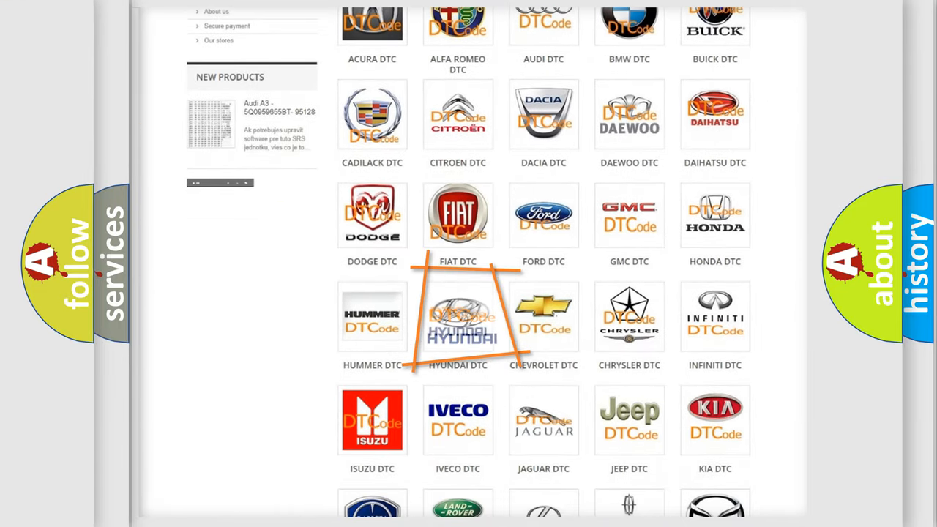